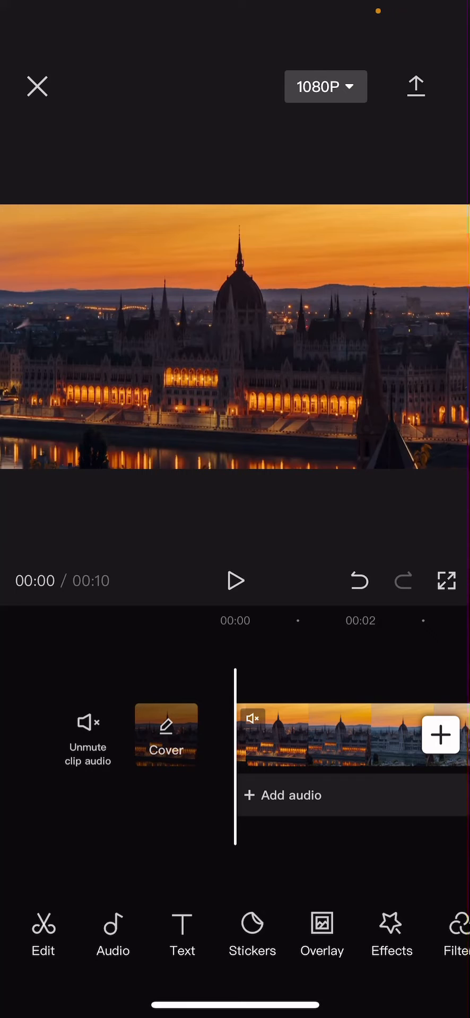
# Select the Parliament clip and set a starting keyframe at 00:00
pyautogui.click(350, 736)
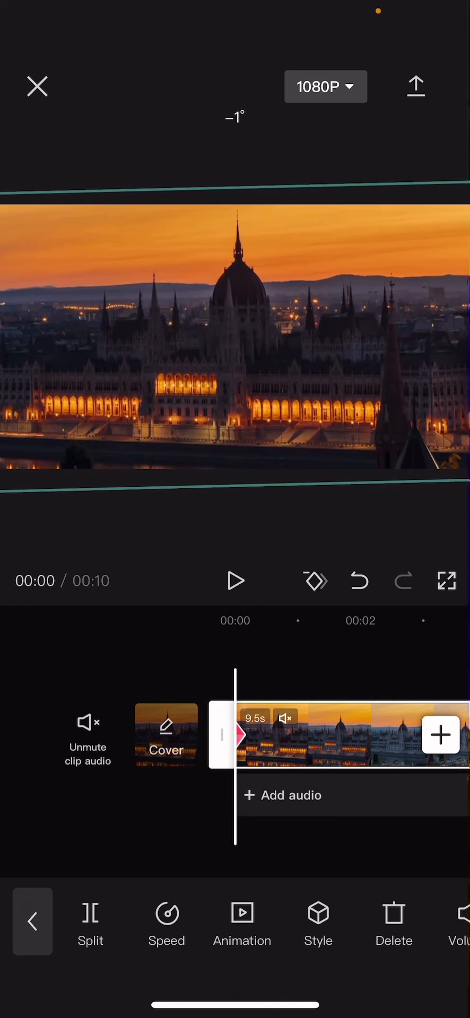
# Add zoomed and rotated keyframes at successive points along the Parliament clip toward 7 seconds
pyautogui.click(358, 580)
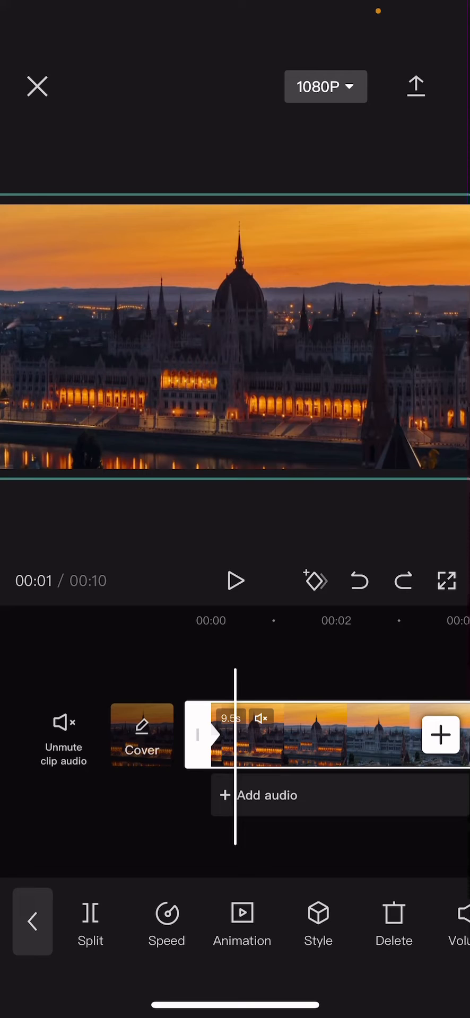
pyautogui.click(314, 580)
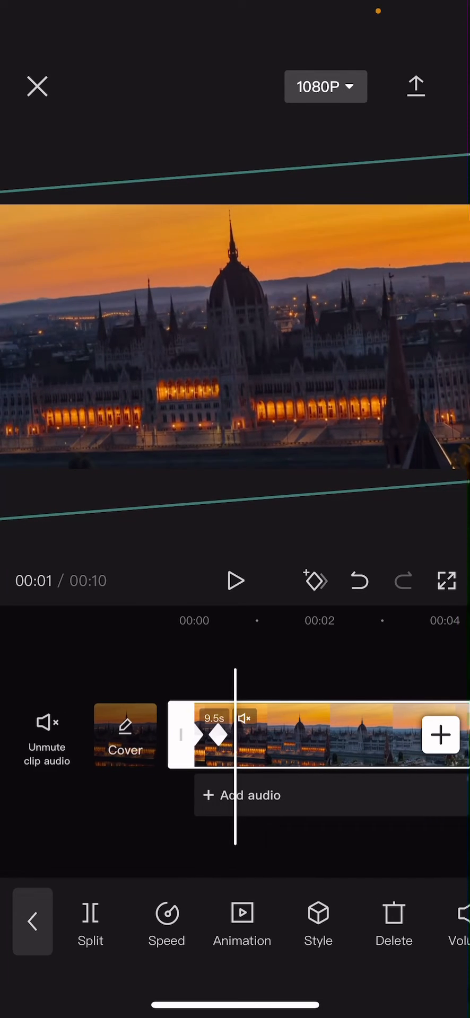
pyautogui.click(231, 735)
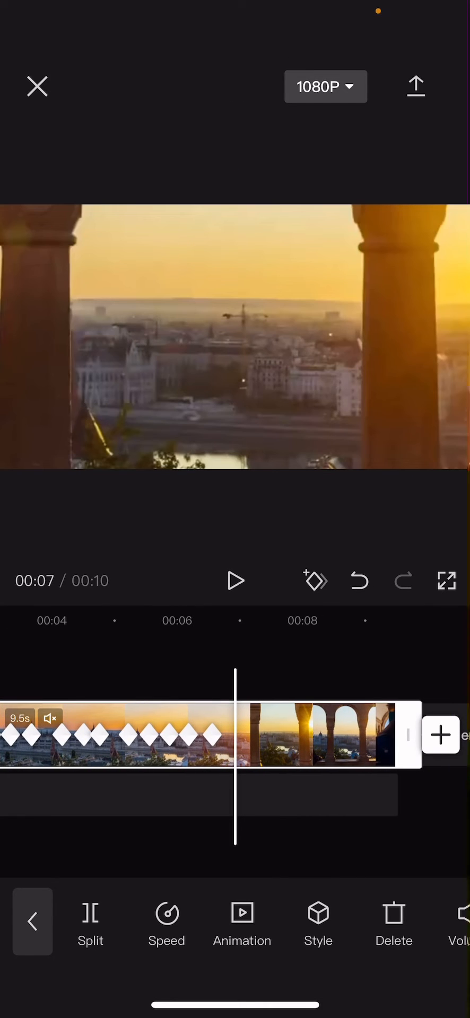
# Cap the Parliament clip with a final tilted keyframe near 7 seconds, then deselect it
pyautogui.click(235, 734)
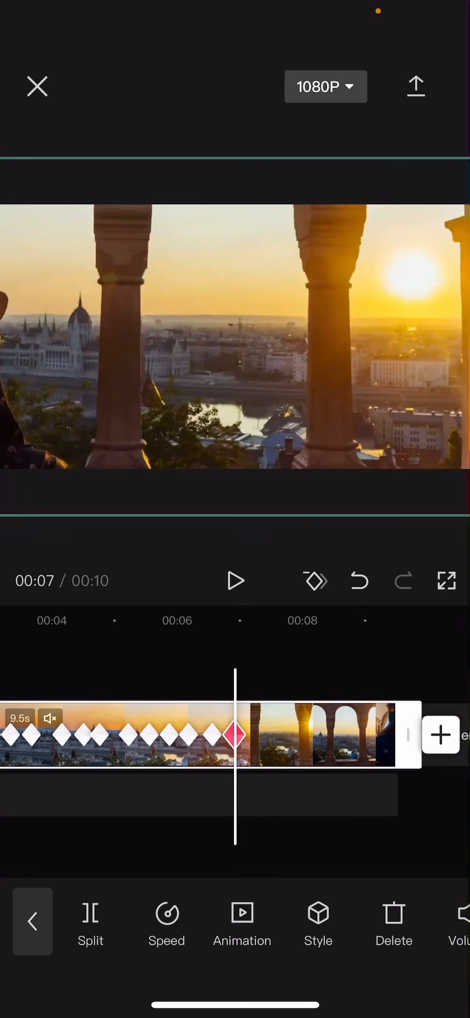
pyautogui.click(358, 580)
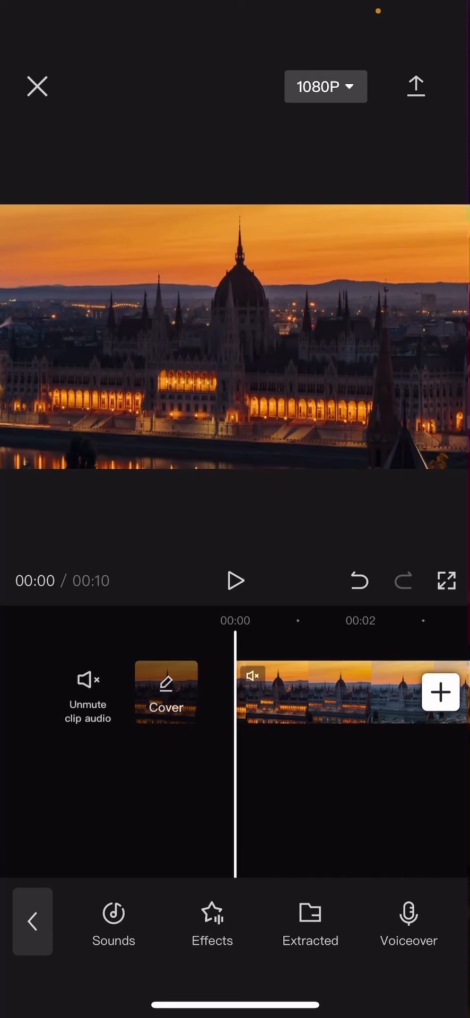
# Reselect the Parliament clip and play it to preview the keyframed zoom-and-spin
pyautogui.click(235, 580)
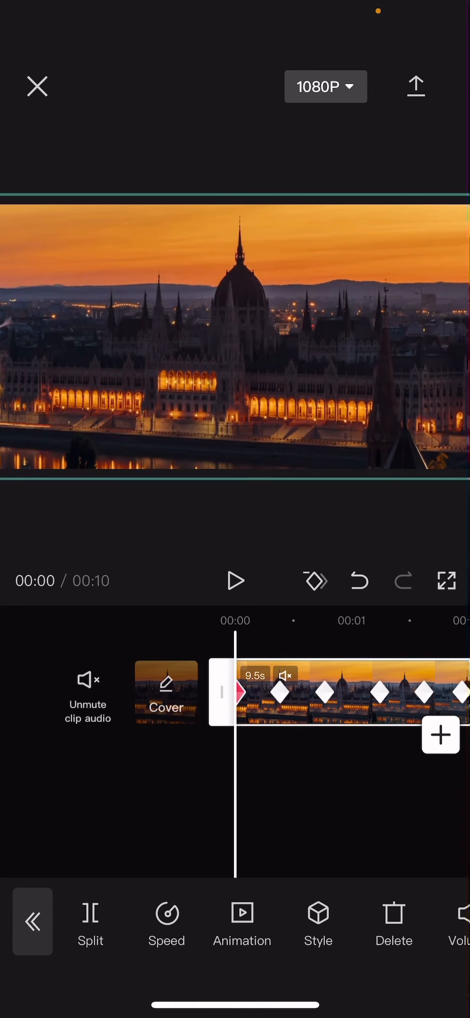
pyautogui.click(236, 580)
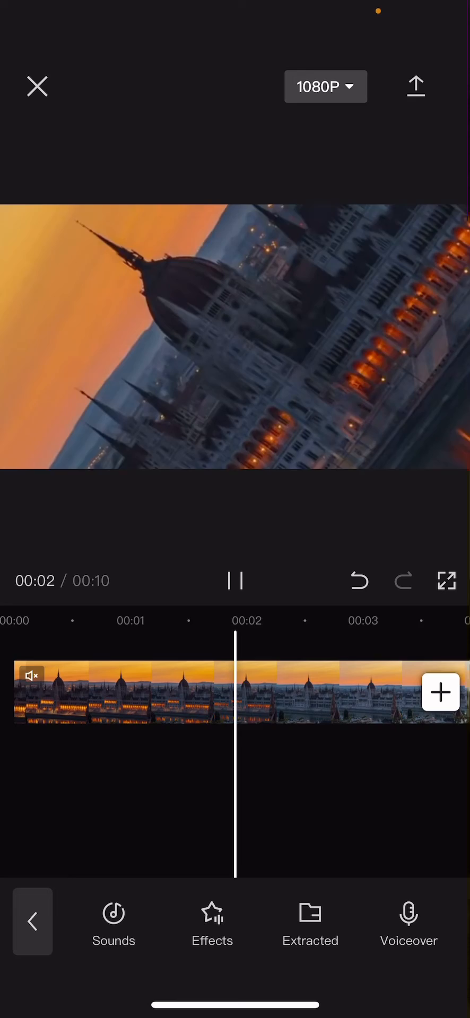